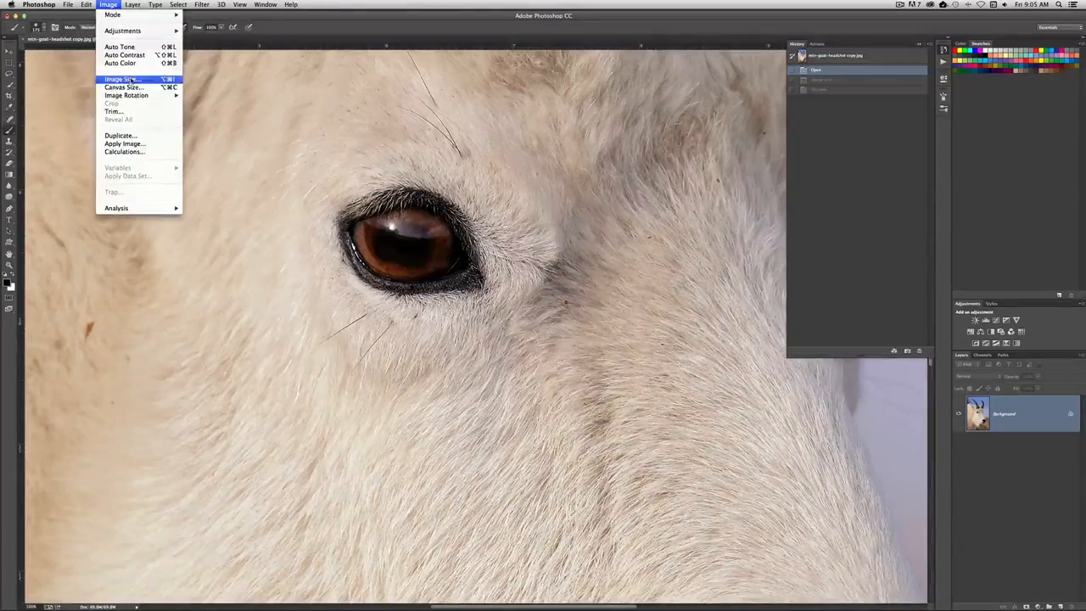
# Show the Image Size dialog for the eye close-up via Image > Image Size
pyautogui.click(123, 80)
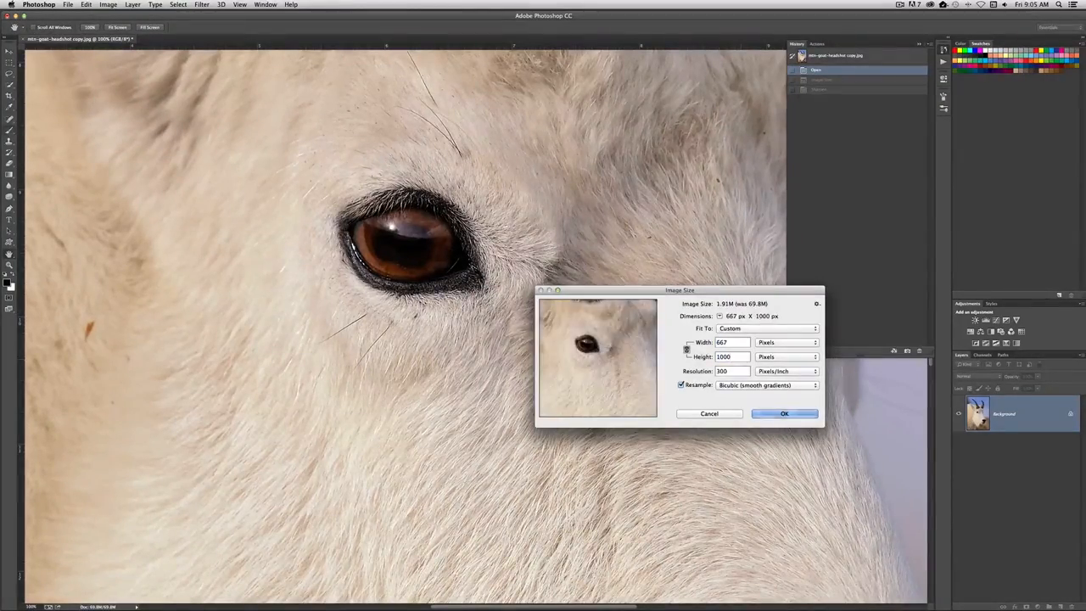